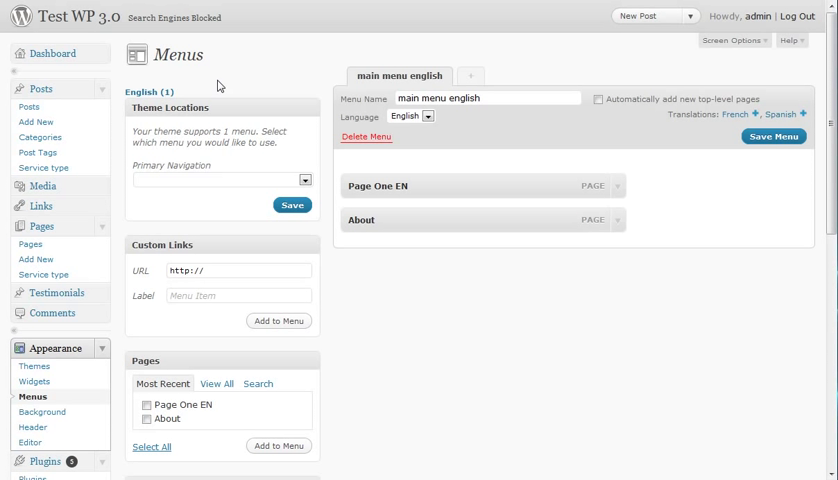
pyautogui.moveTo(238, 84)
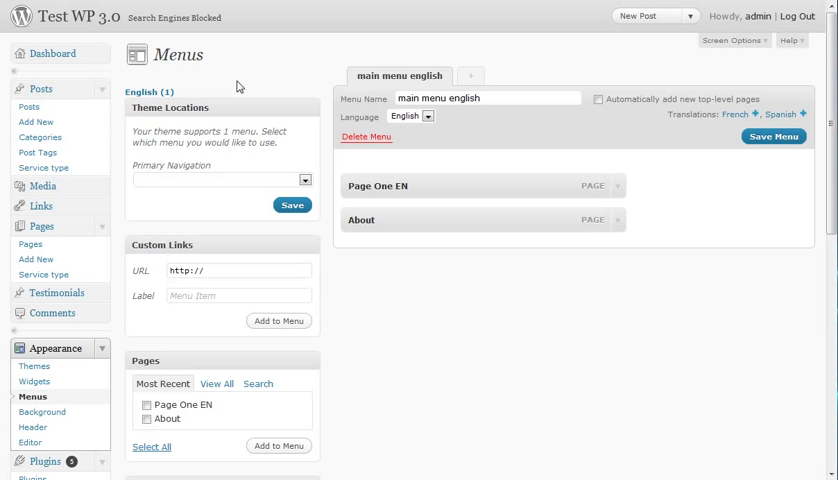
pyautogui.moveTo(284, 78)
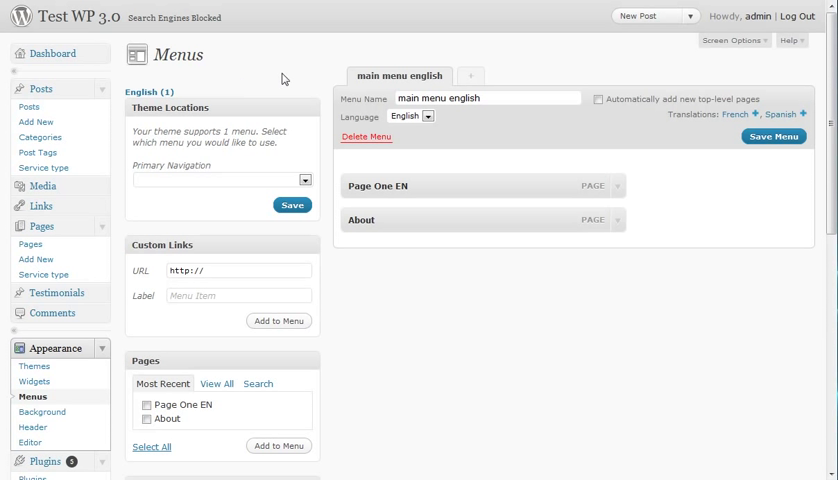
pyautogui.moveTo(184, 90)
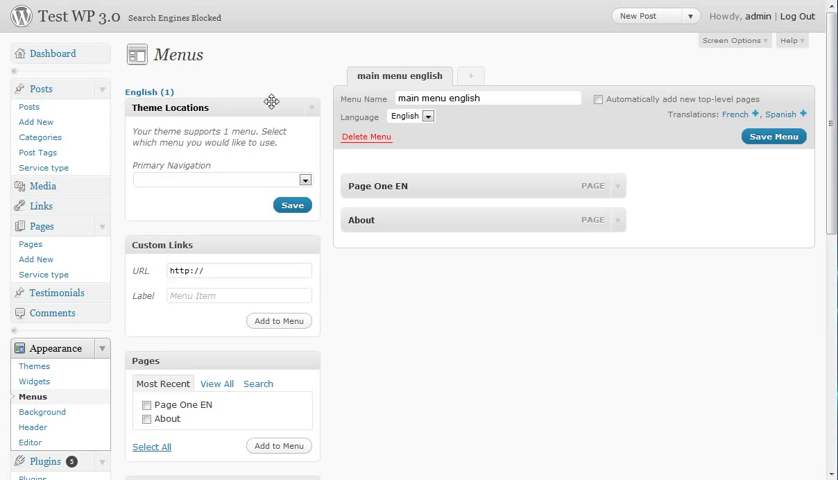
pyautogui.moveTo(510, 116)
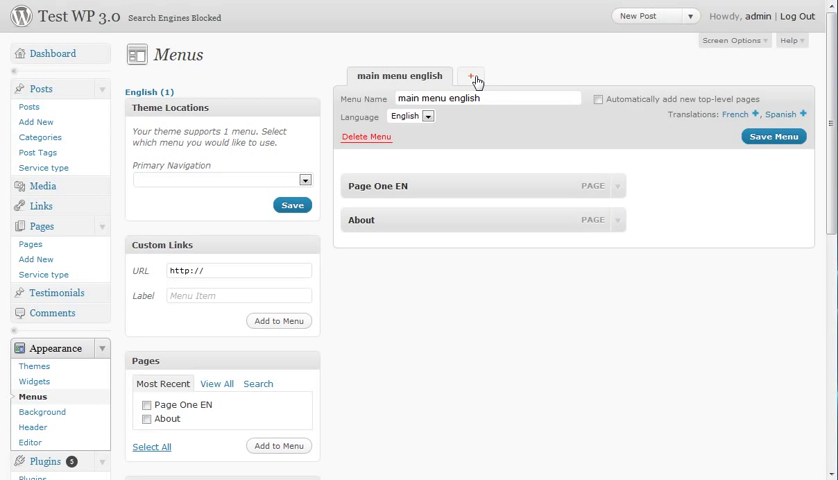
# - Create a new empty English menu named 'new english menu'
pyautogui.click(470, 76)
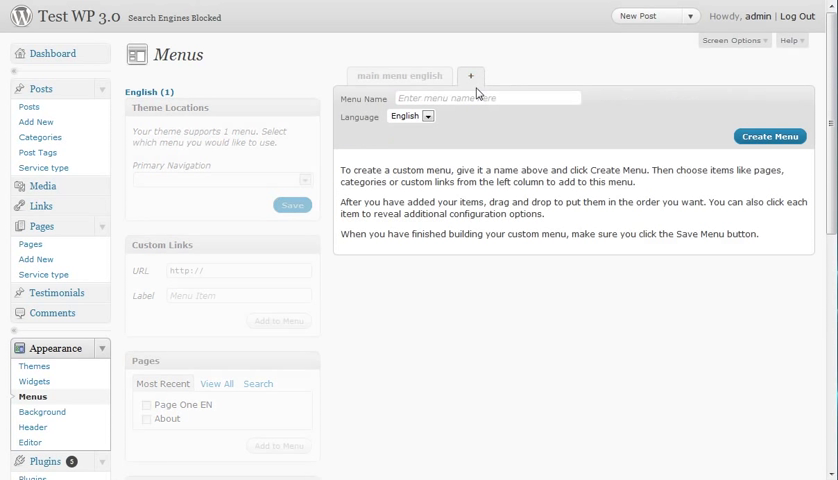
pyautogui.click(480, 96)
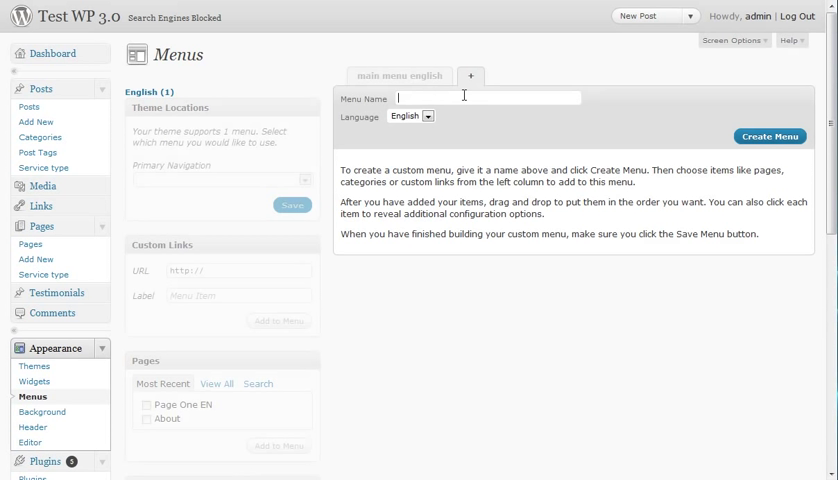
pyautogui.write('new english menu')
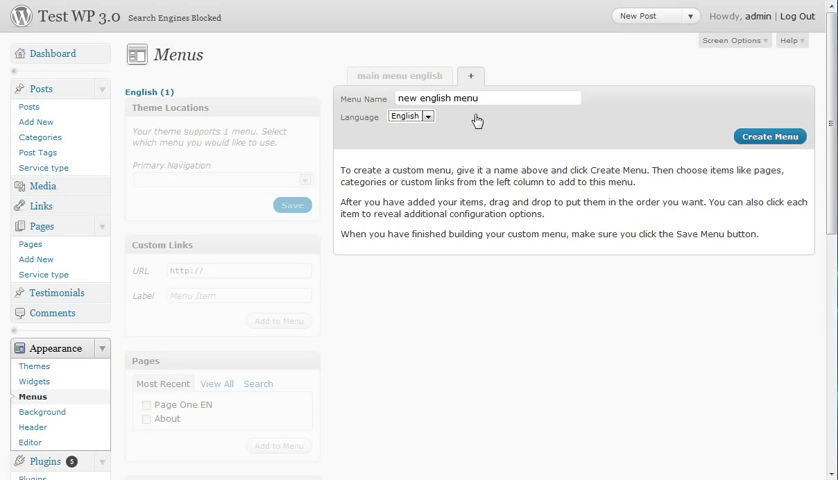
pyautogui.moveTo(424, 120)
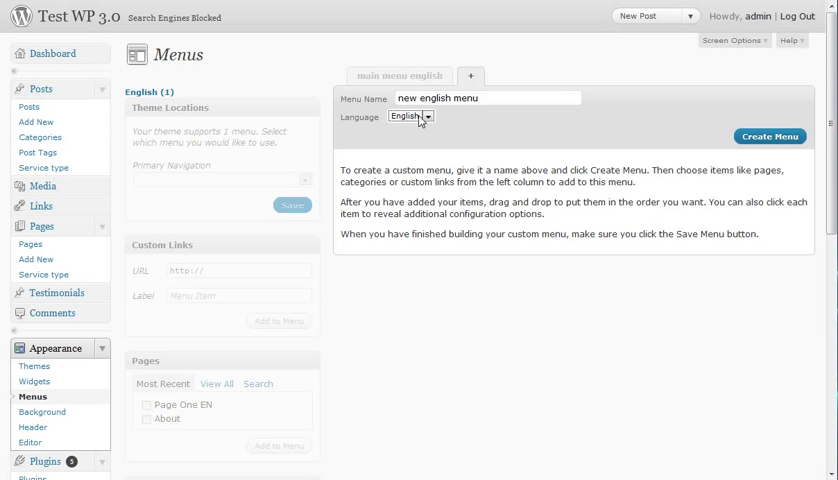
pyautogui.moveTo(708, 136)
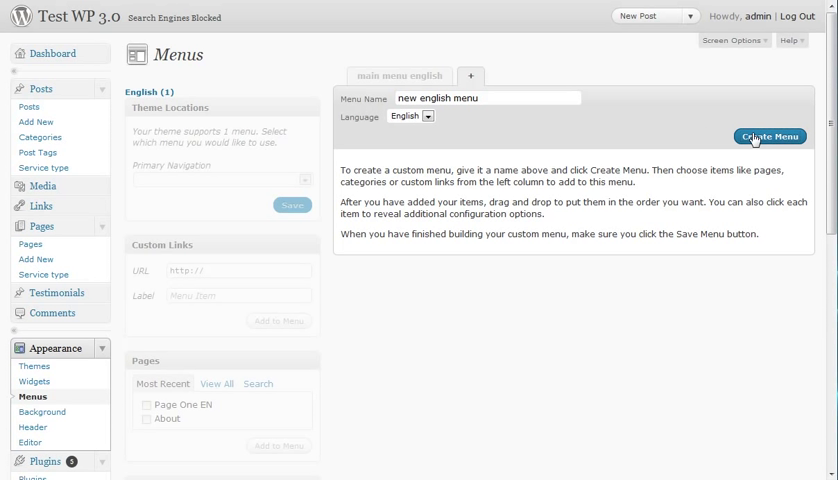
pyautogui.click(770, 136)
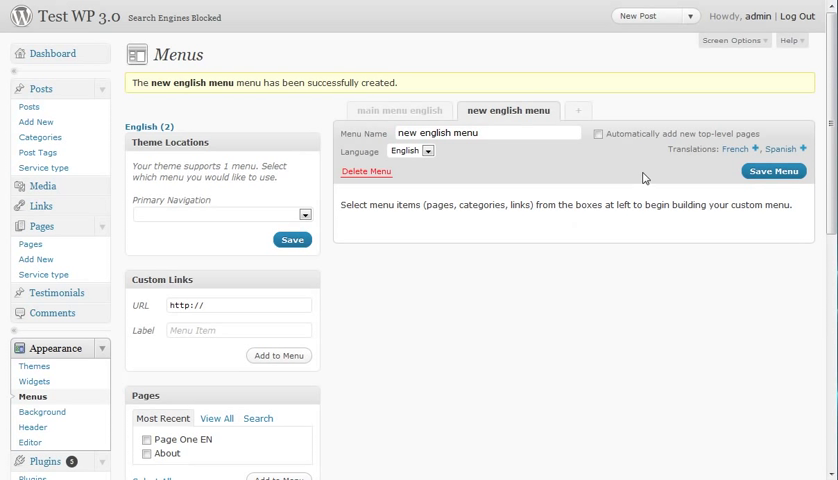
pyautogui.moveTo(716, 152)
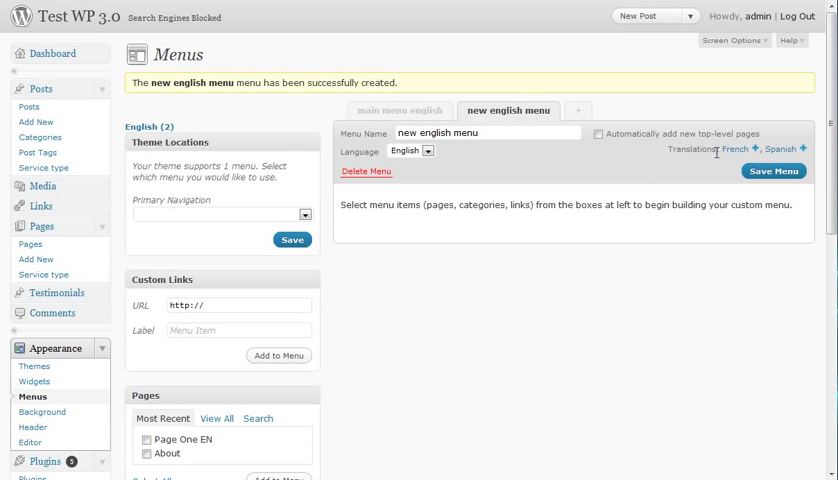
pyautogui.moveTo(740, 150)
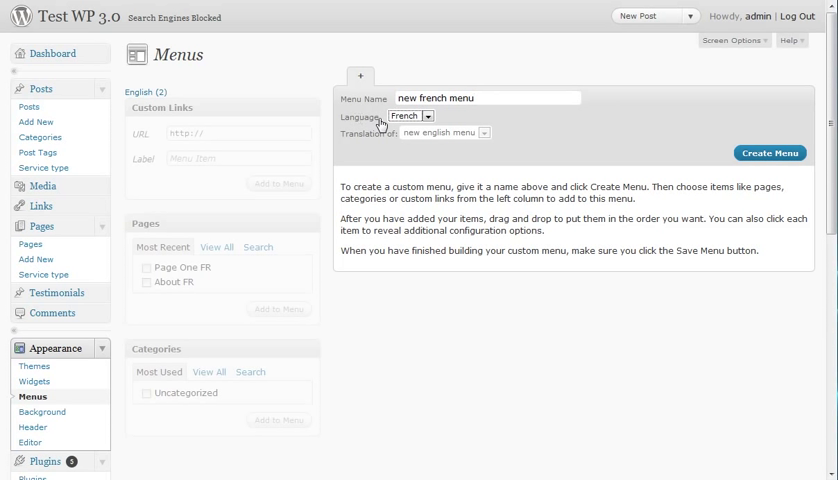
pyautogui.moveTo(402, 120)
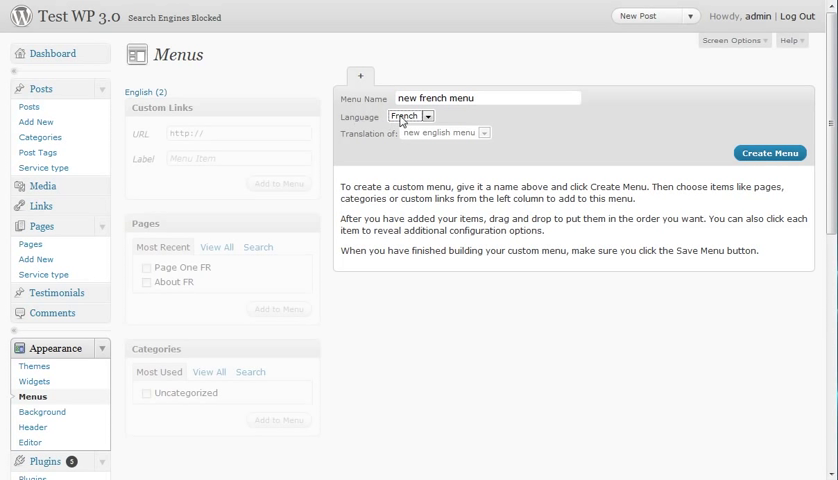
pyautogui.moveTo(602, 132)
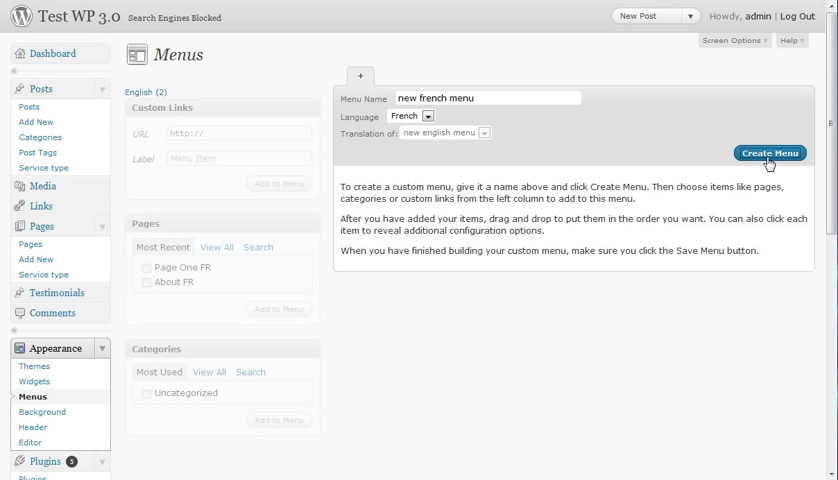
# - Create 'new french menu' as the French translation of new english menu
pyautogui.click(770, 152)
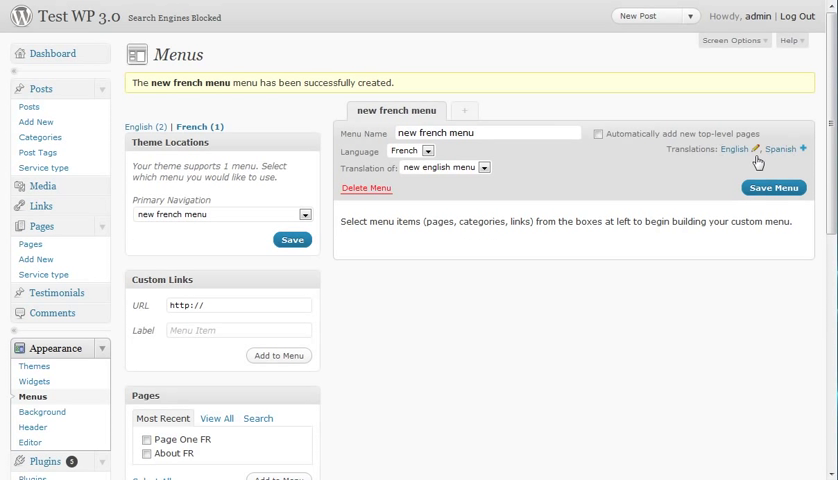
pyautogui.moveTo(800, 148)
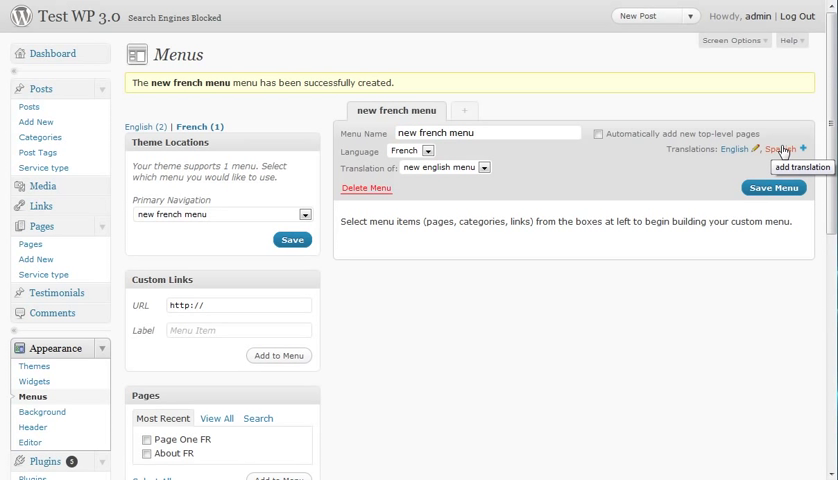
pyautogui.moveTo(784, 150)
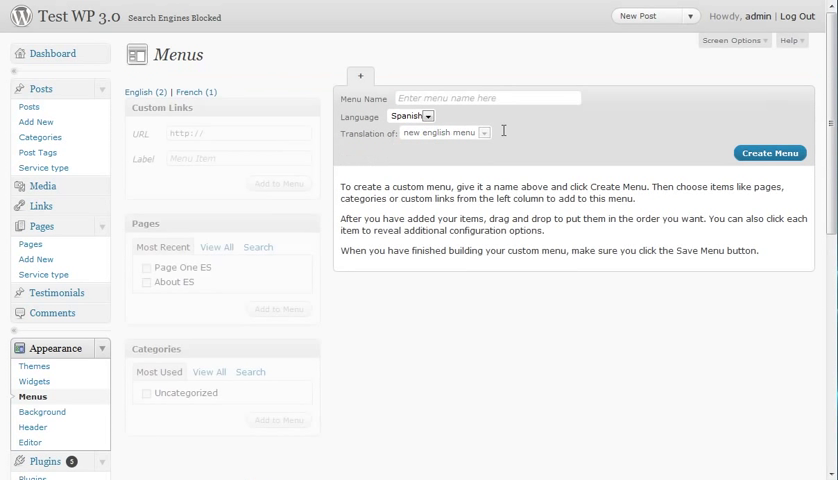
# - Create 'new spanish menu' as the Spanish translation of new english menu
pyautogui.write('new s')
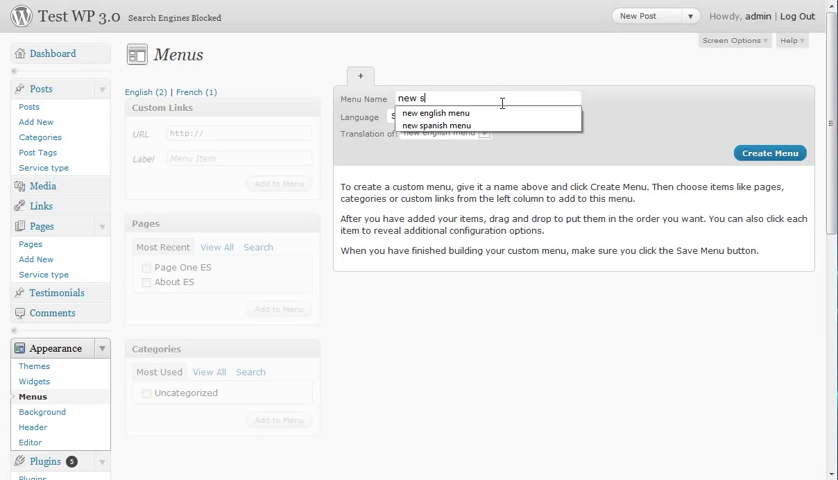
pyautogui.write('pan')
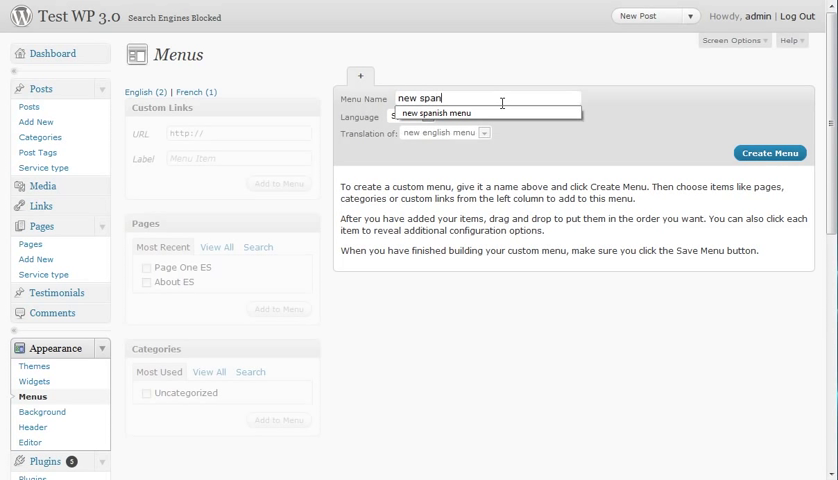
pyautogui.click(436, 112)
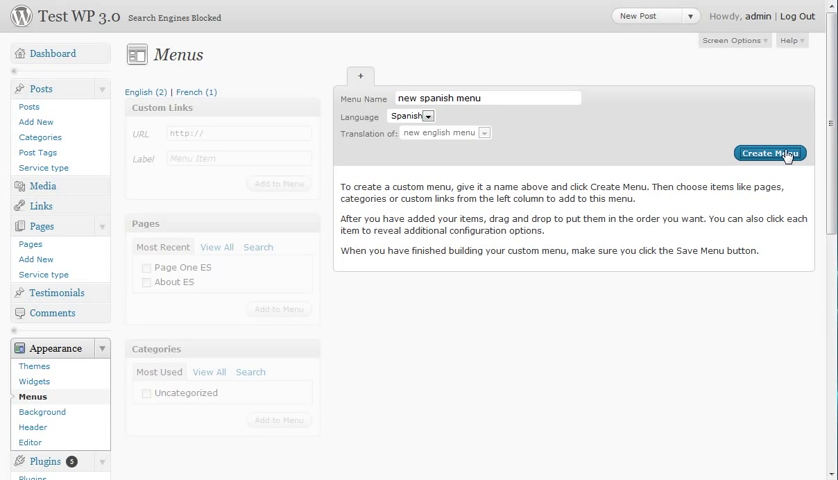
pyautogui.moveTo(720, 146)
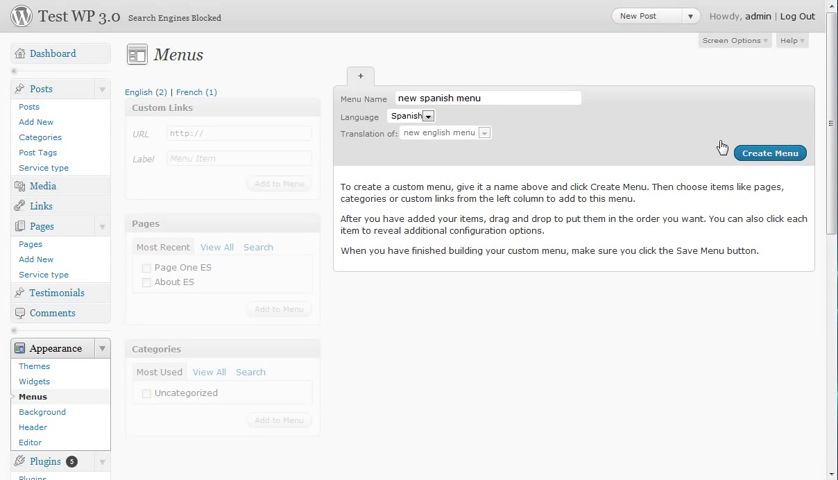
pyautogui.click(768, 152)
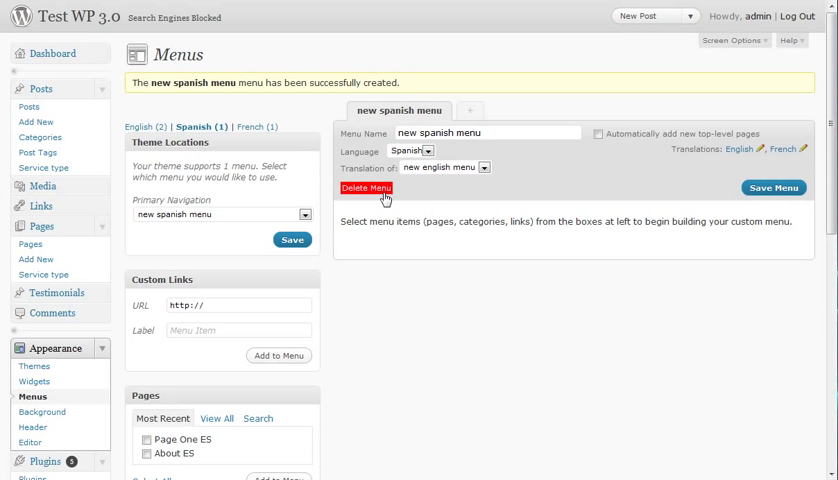
# - Add the Page One ES and About ES pages to the Spanish menu
pyautogui.scroll(-3)
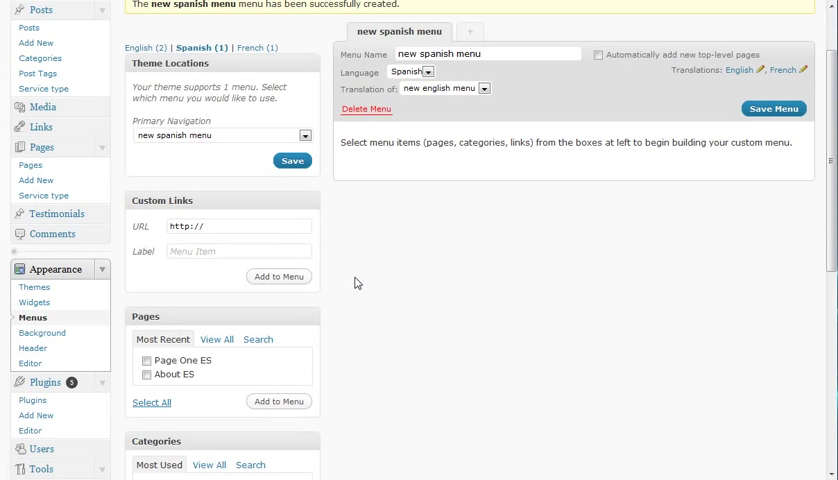
pyautogui.moveTo(130, 360)
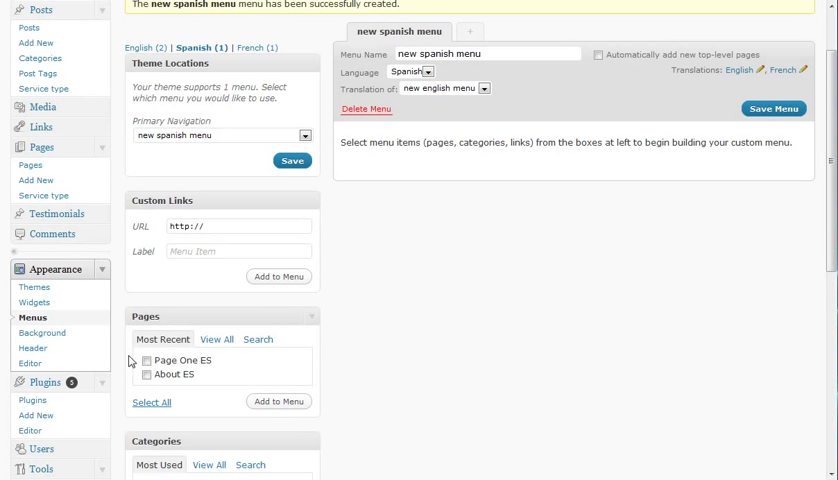
pyautogui.moveTo(196, 380)
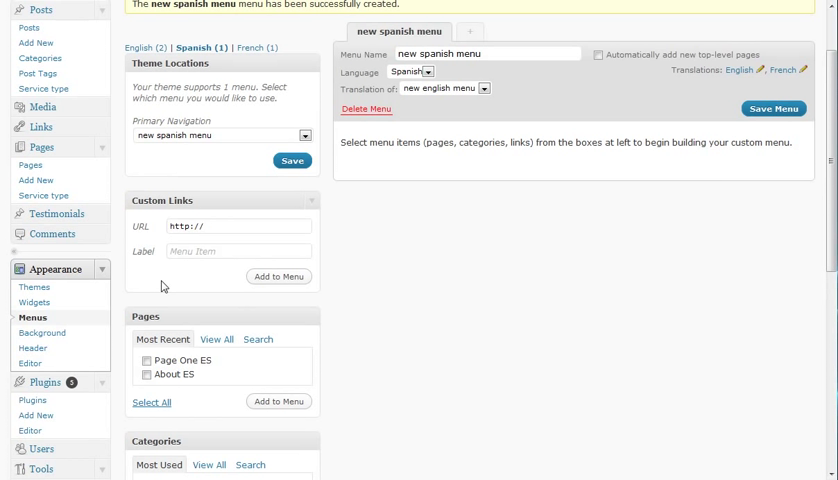
pyautogui.click(142, 376)
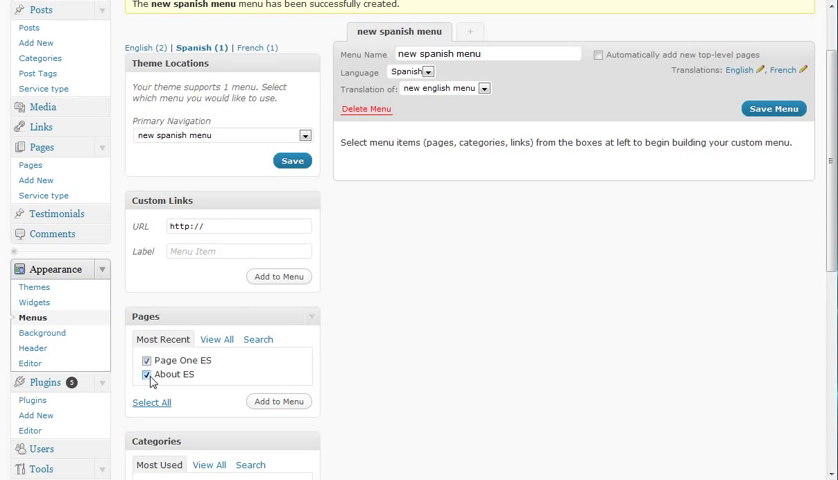
pyautogui.click(280, 400)
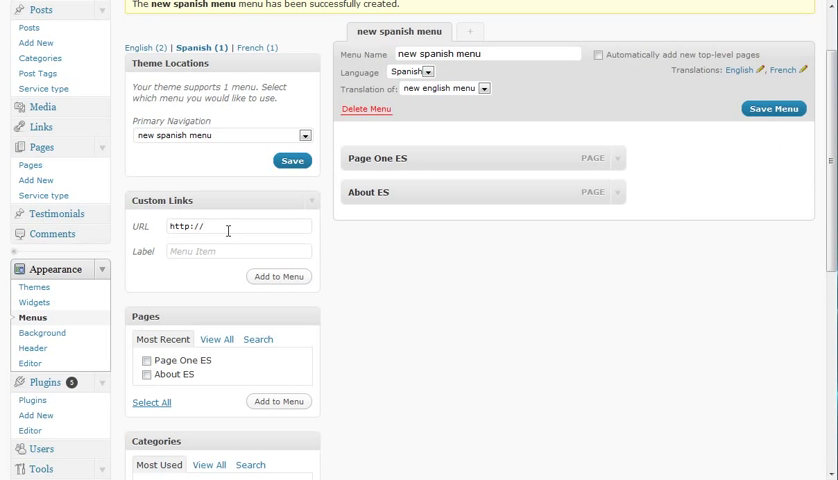
pyautogui.write('wp')
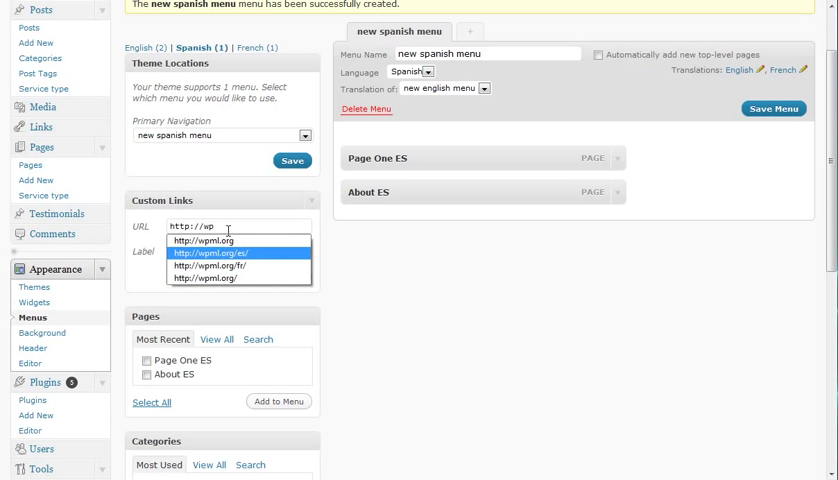
pyautogui.click(238, 254)
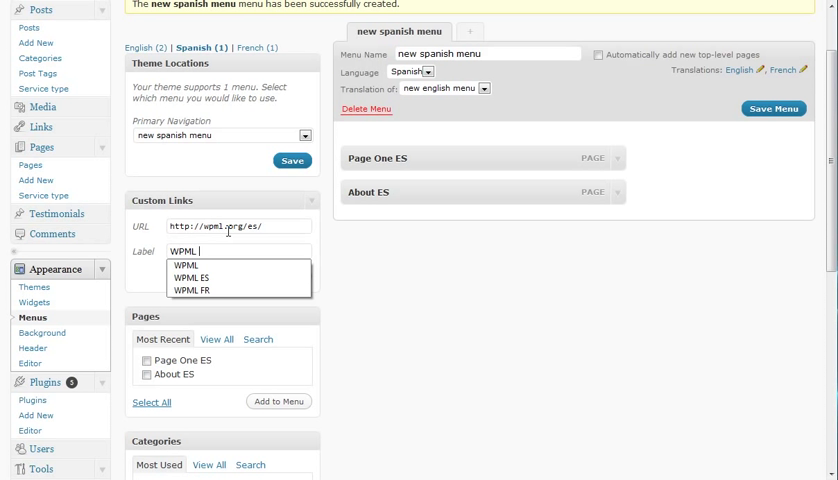
pyautogui.click(190, 278)
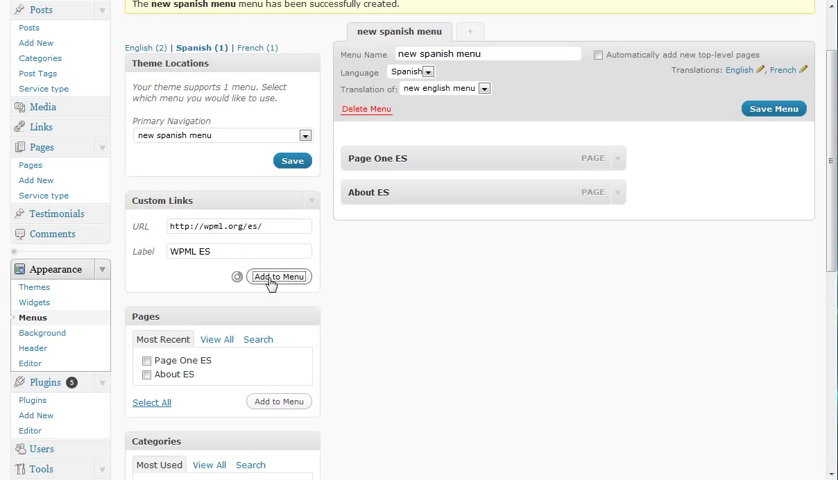
pyautogui.click(280, 276)
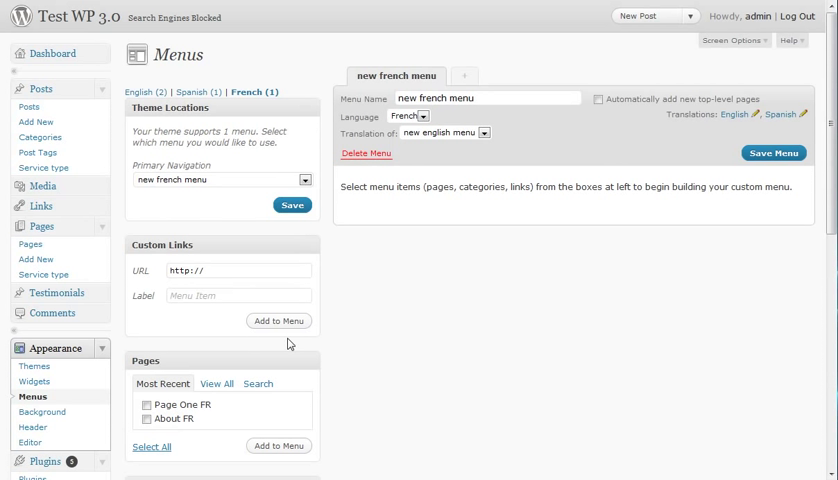
# - Add Page One FR and About FR to the French menu and save it
pyautogui.click(146, 404)
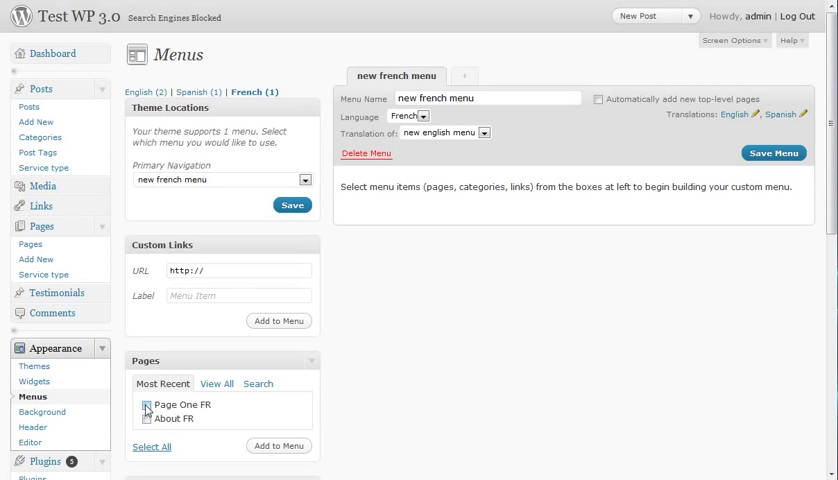
pyautogui.click(278, 446)
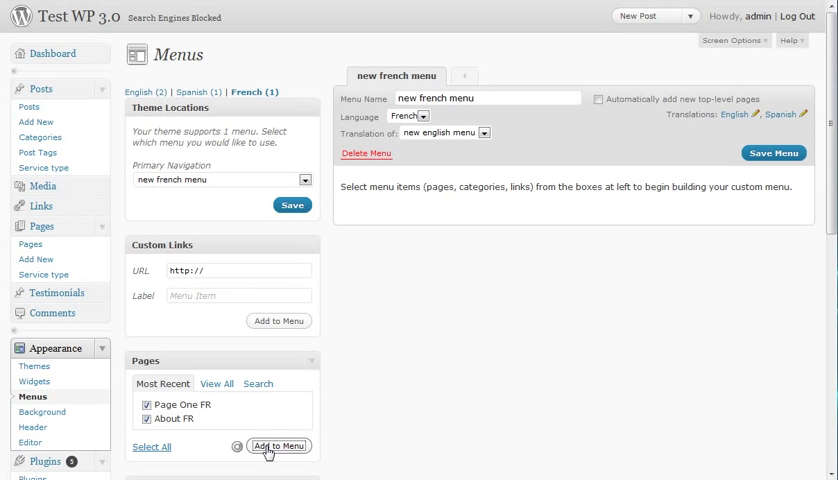
pyautogui.click(278, 446)
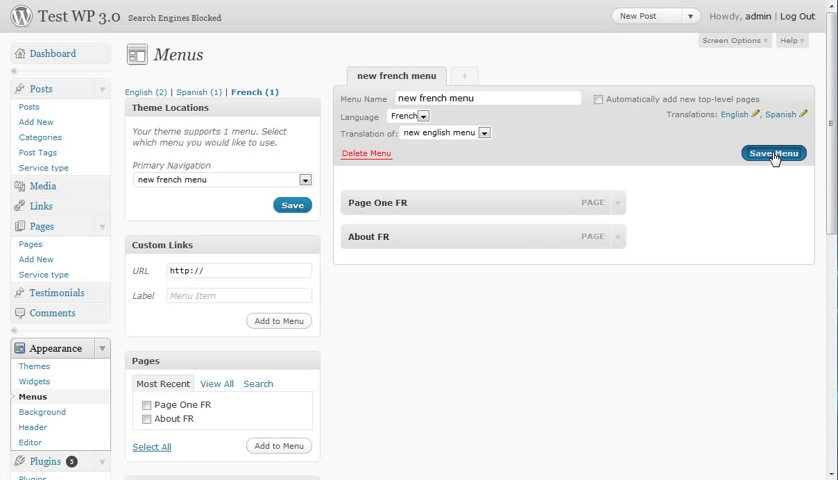
pyautogui.click(772, 152)
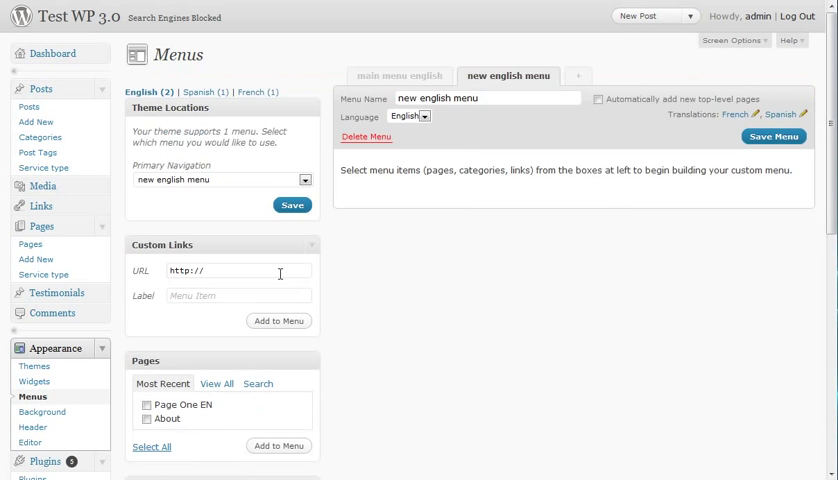
pyautogui.scroll(-3)
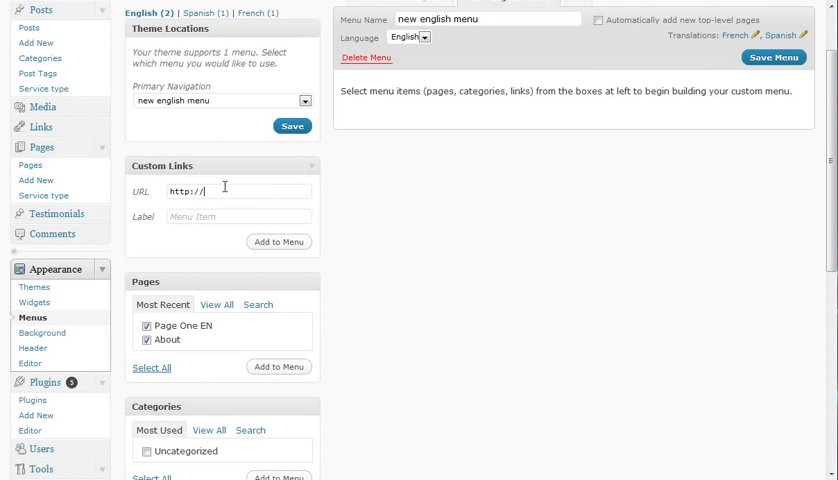
pyautogui.write('wpml.org')
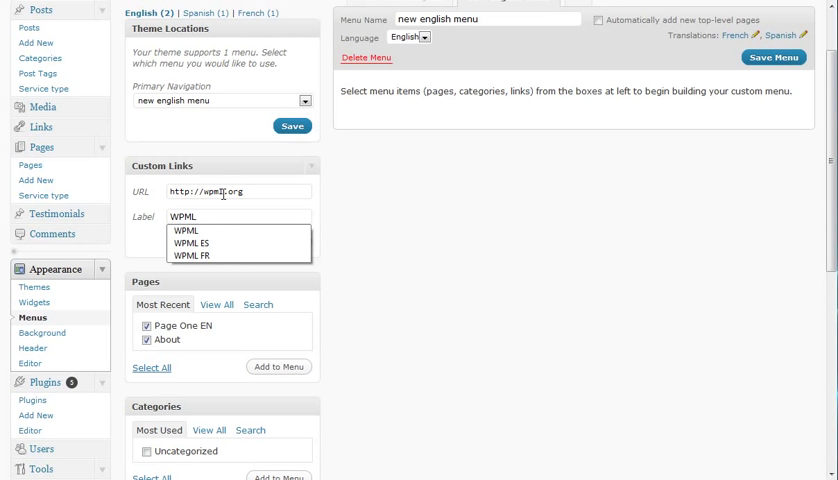
pyautogui.click(280, 240)
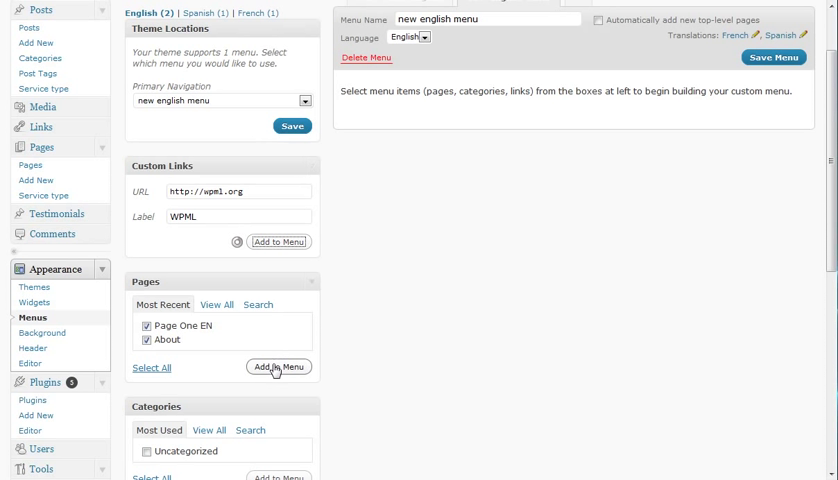
pyautogui.click(278, 366)
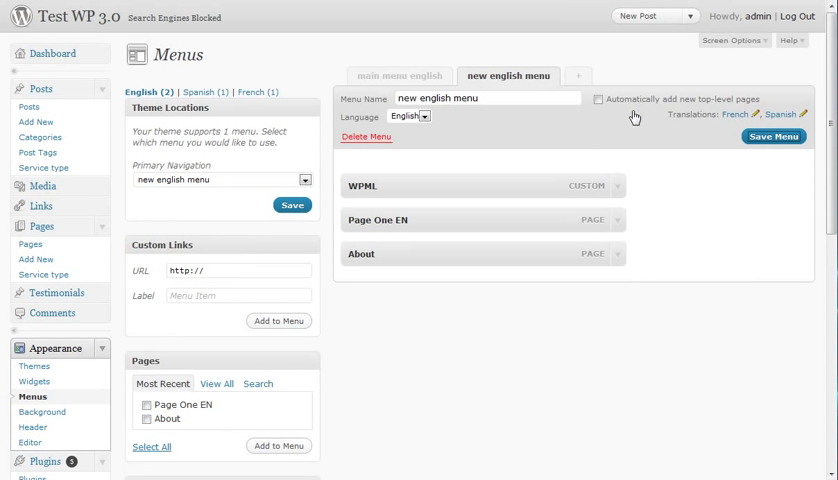
pyautogui.click(772, 136)
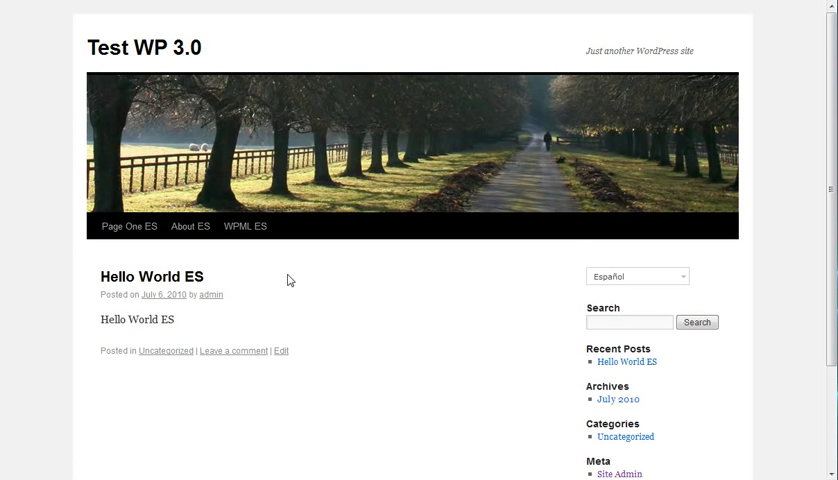
pyautogui.moveTo(246, 226)
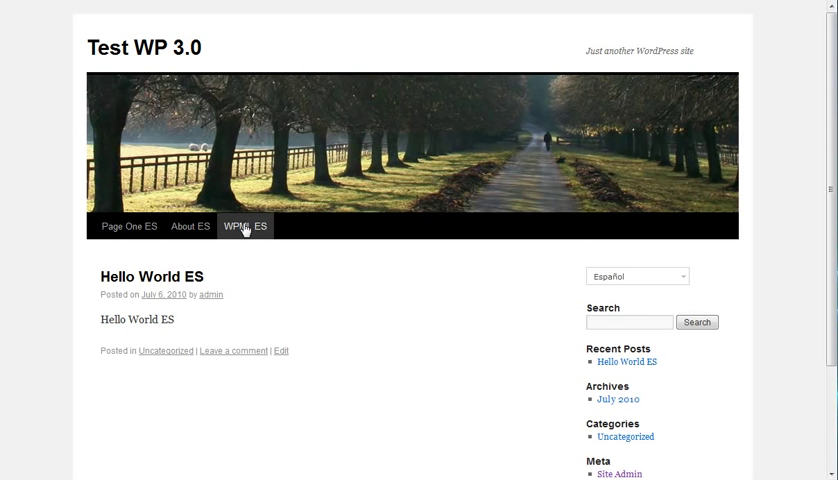
pyautogui.moveTo(560, 270)
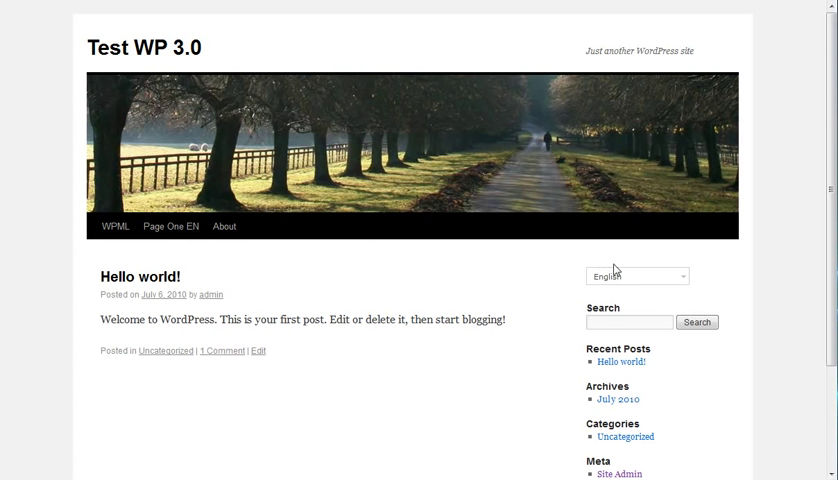
pyautogui.moveTo(306, 260)
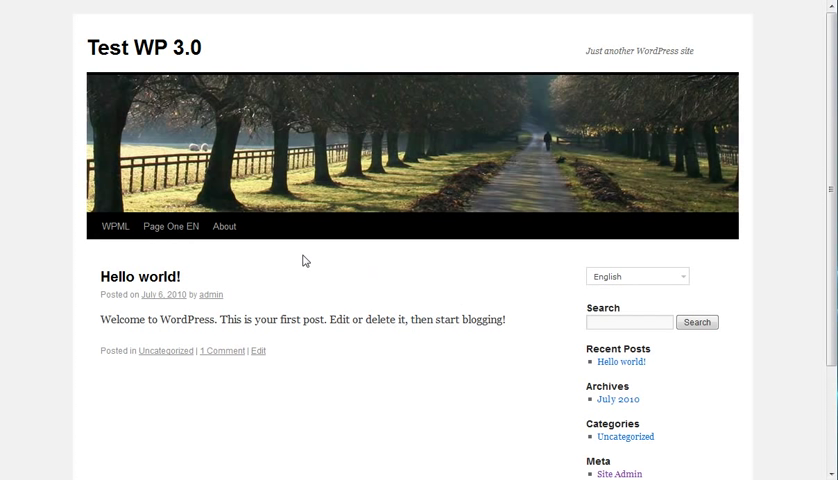